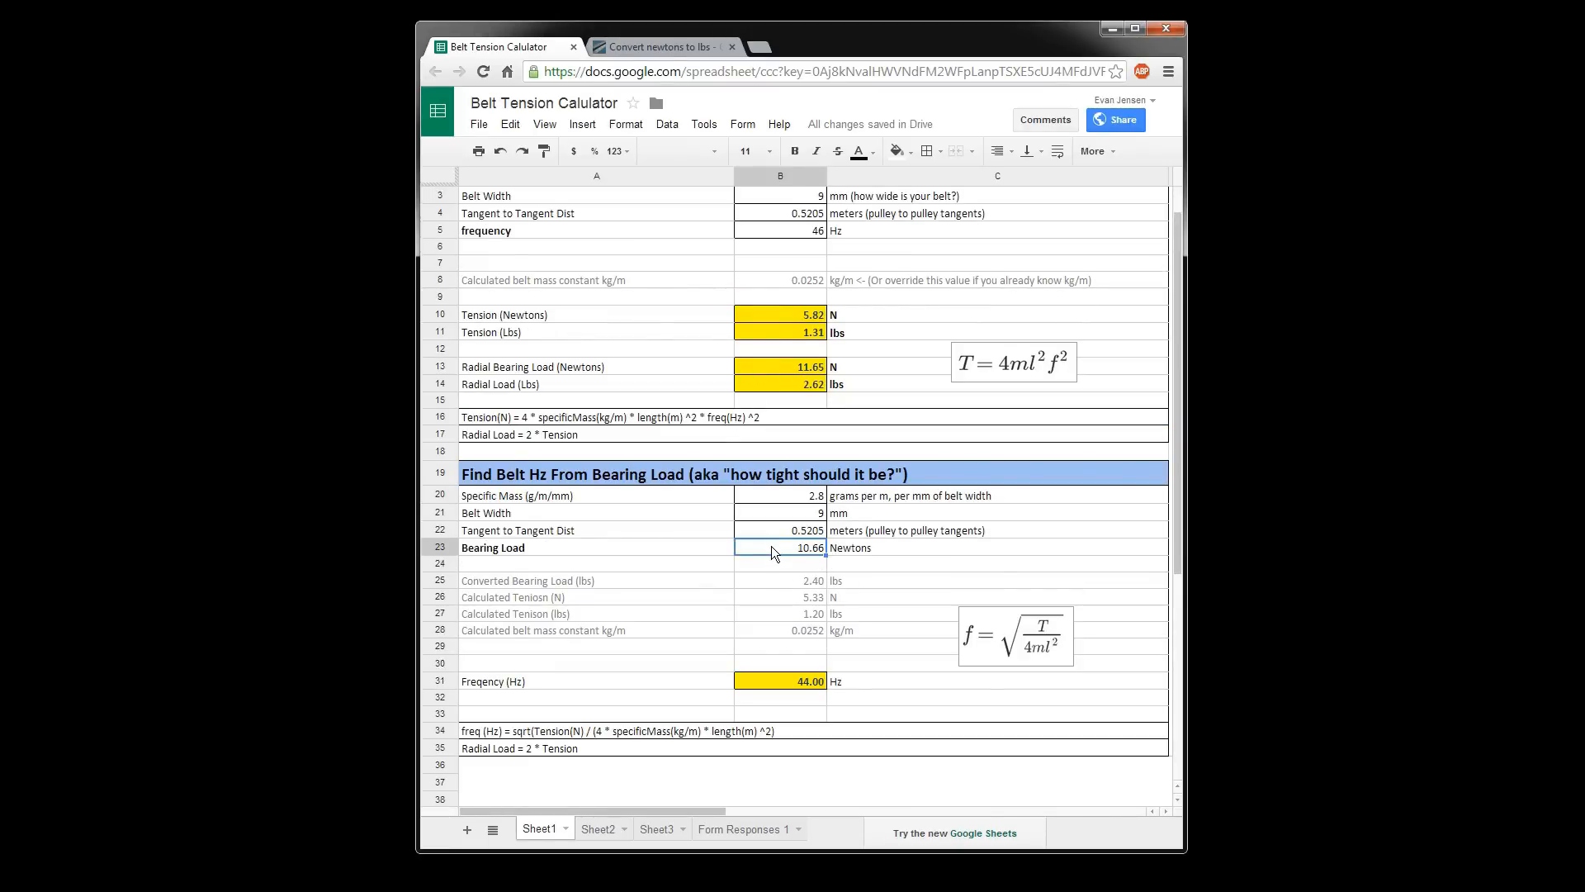
# Enter 50 N as the bearing load in B23, then check B26's recalculated tension
pyautogui.write('50')
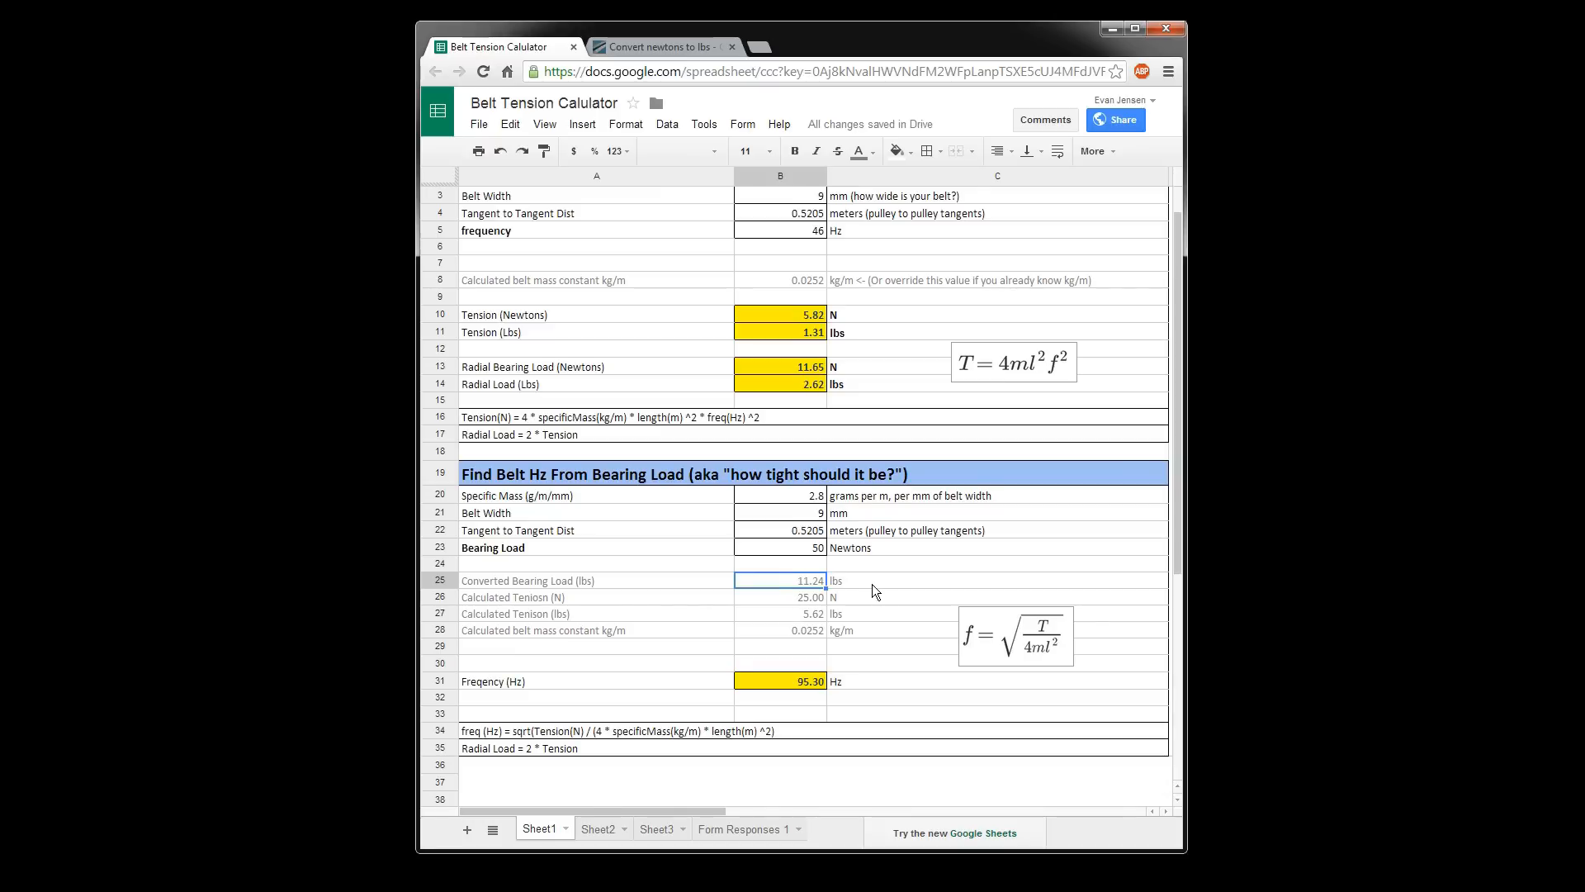
pyautogui.click(779, 596)
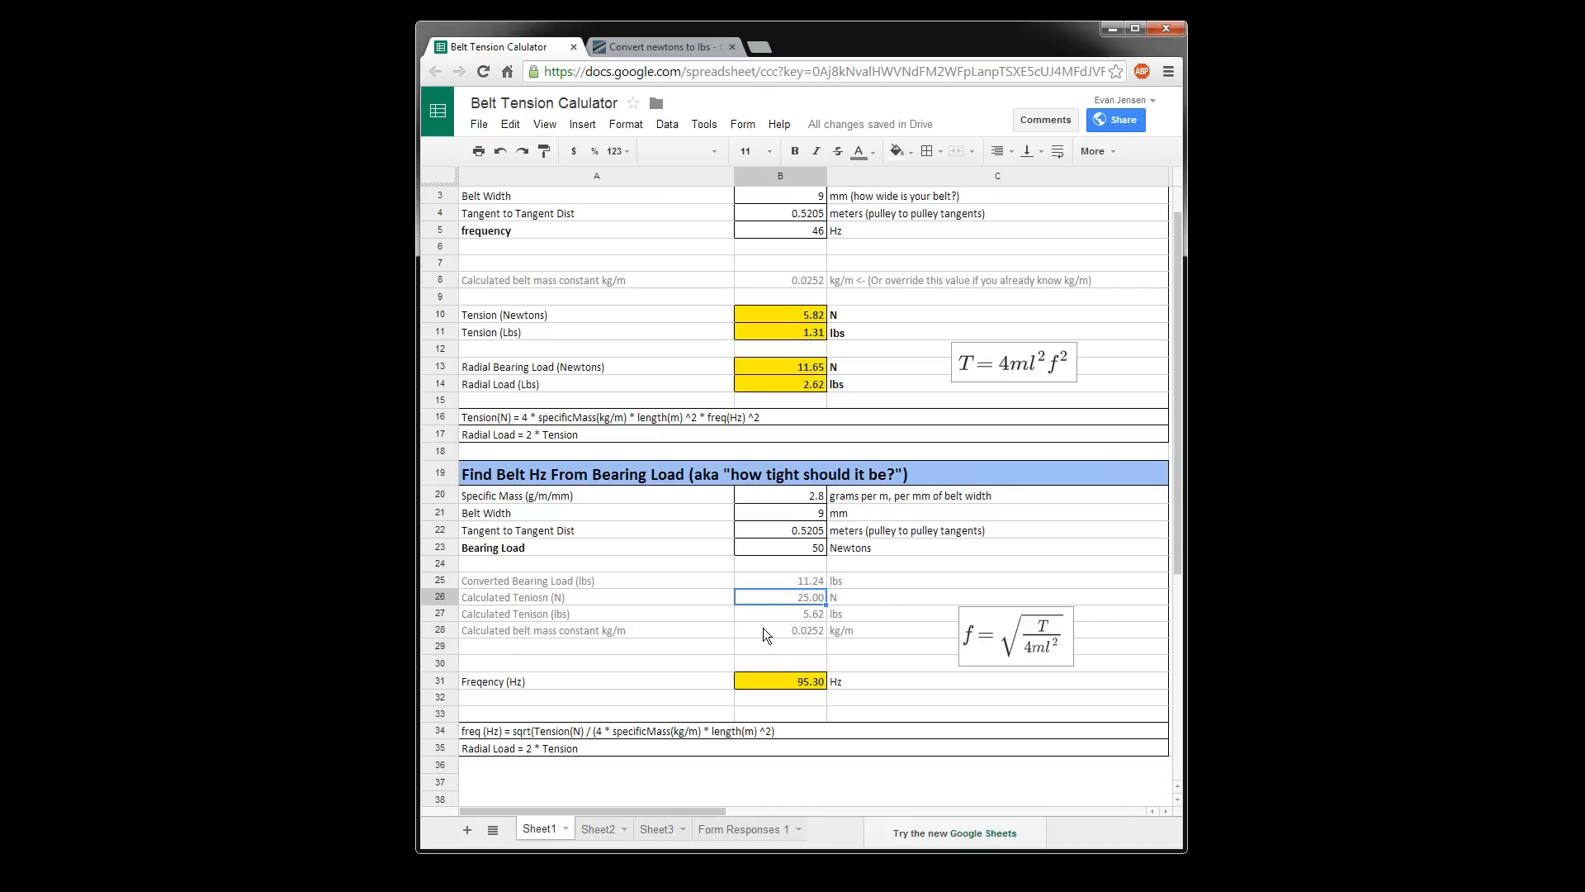